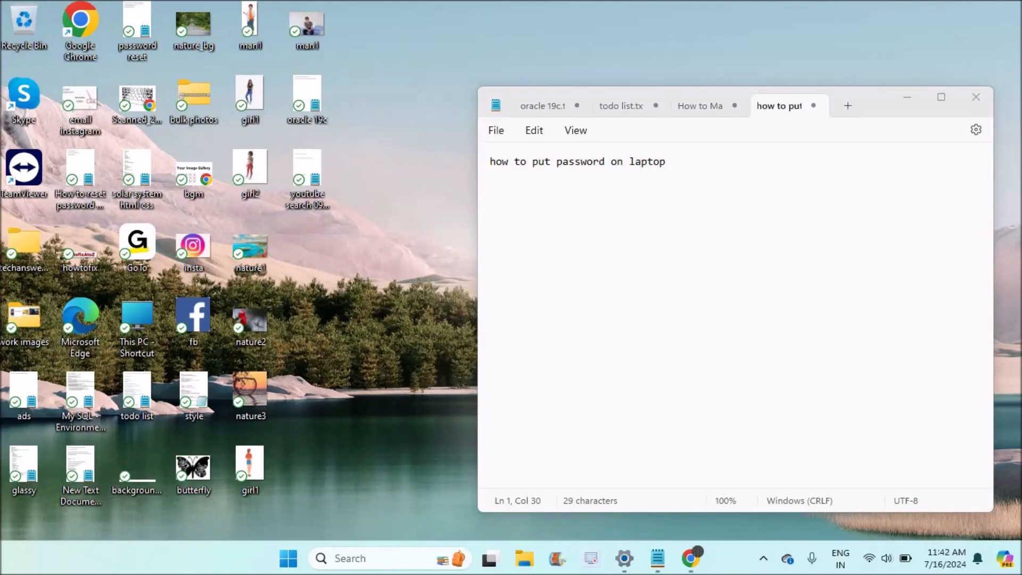
pyautogui.moveTo(272, 465)
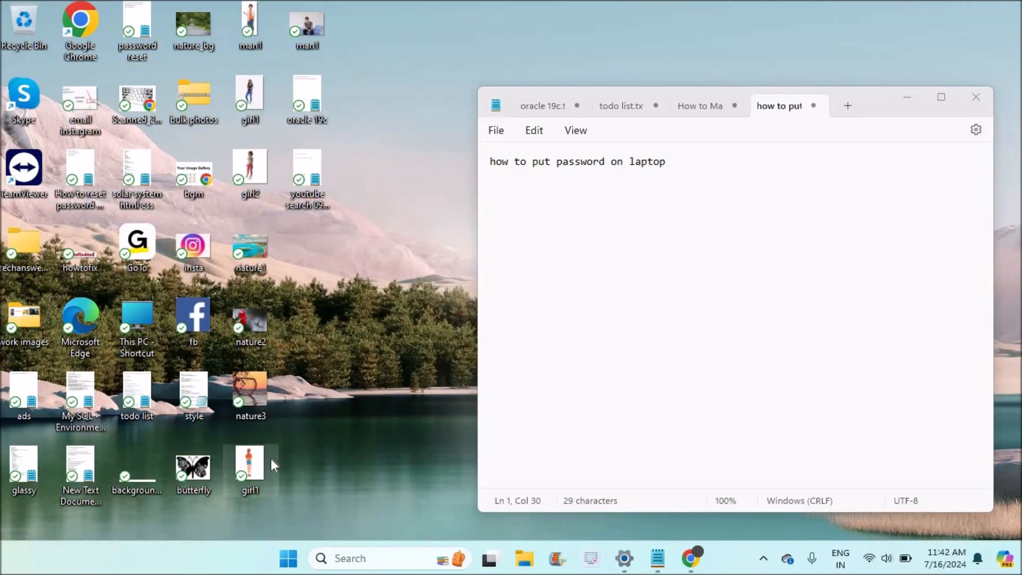